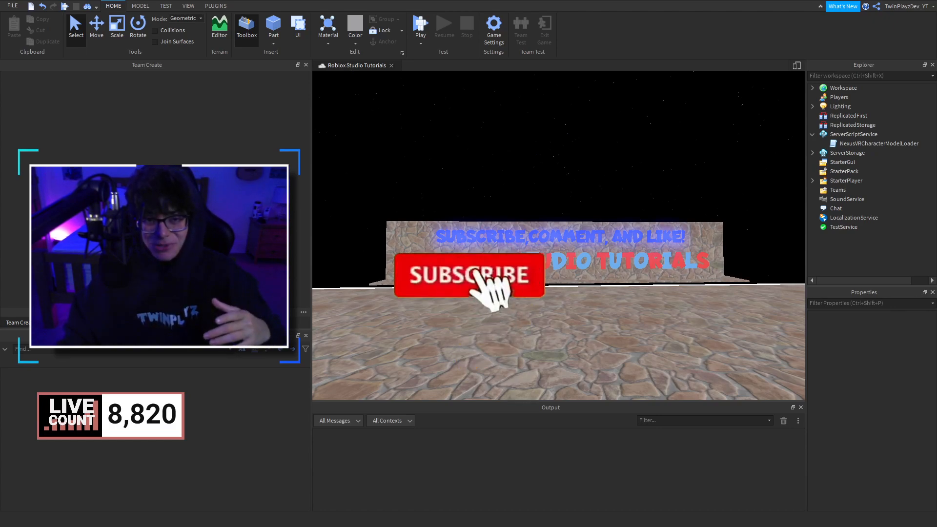
- Bring up the Nexus VR Character Model library page in Chrome
{"action": "left_click", "coordinate": [470, 275]}
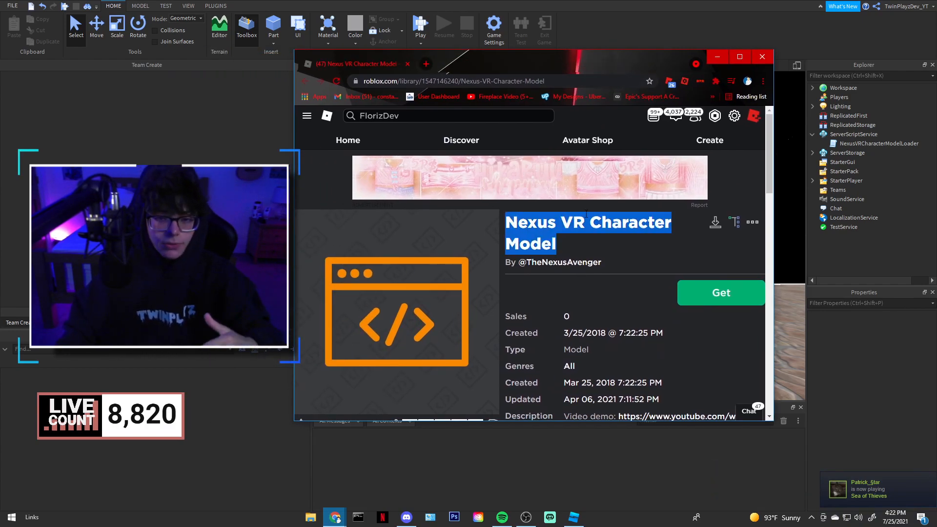
- Return to the Nexus VR Character Model topic from the author's Top Topics list
{"action": "scroll", "scroll_direction": "down", "scroll_amount": 3}
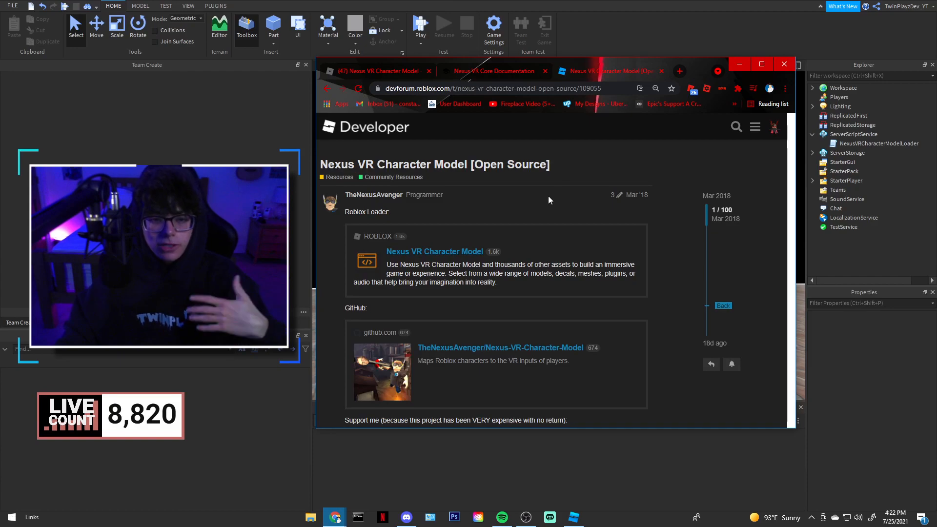
{"action": "mouse_move", "coordinate": [373, 196]}
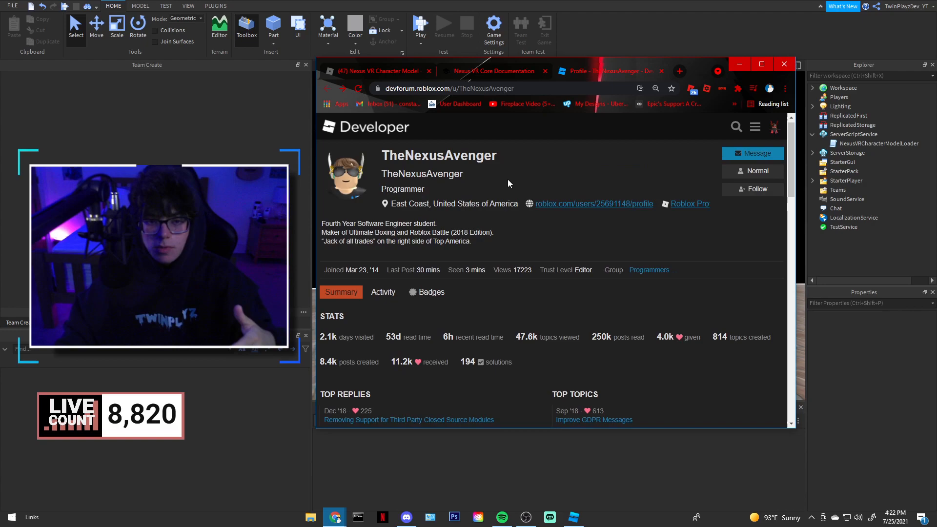
{"action": "scroll", "scroll_direction": "down", "scroll_amount": 3}
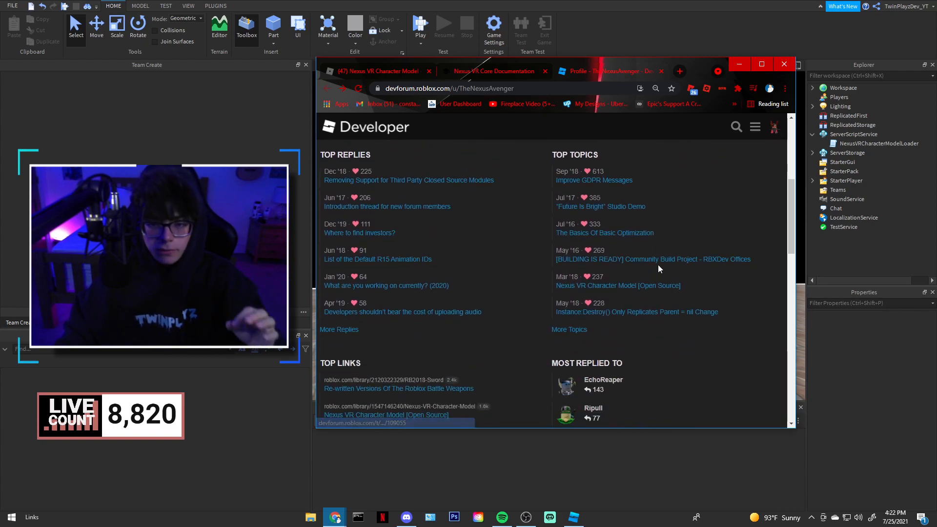
{"action": "left_click", "coordinate": [617, 285]}
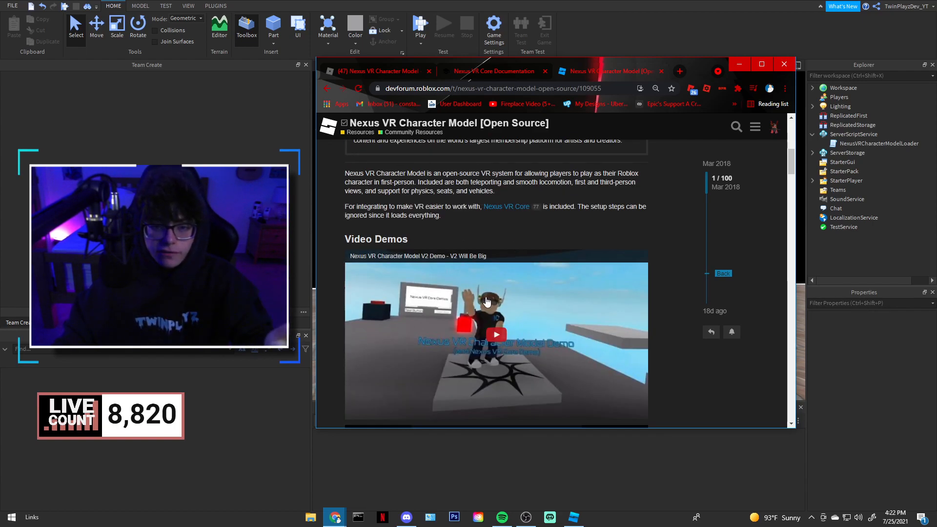
- Dismiss the suggested-videos overlay on the topic's driving demo video
{"action": "scroll", "scroll_direction": "down", "scroll_amount": 3}
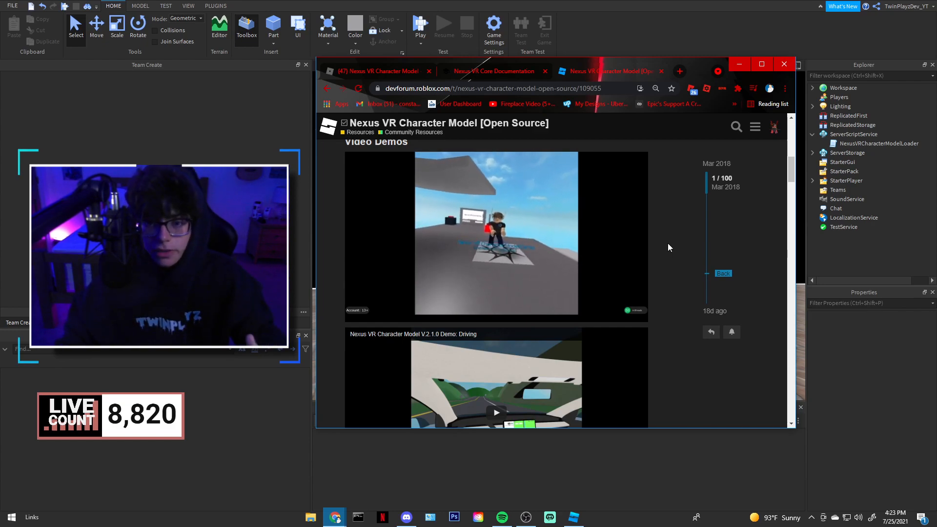
{"action": "scroll", "scroll_direction": "down", "scroll_amount": 3}
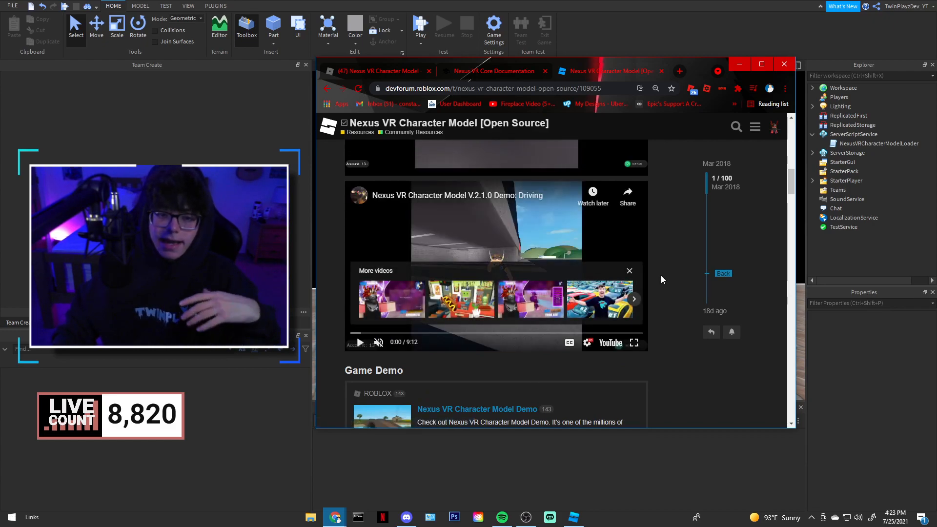
{"action": "left_click", "coordinate": [628, 270]}
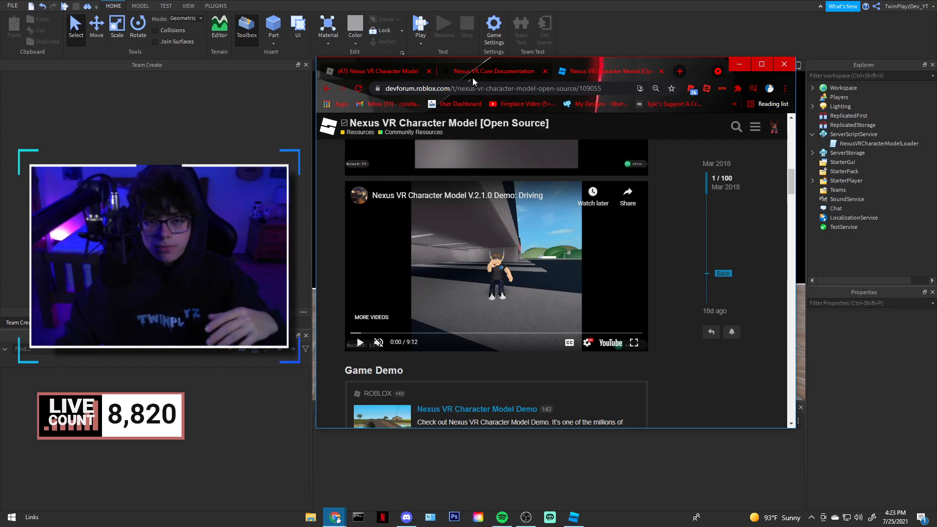
- Review the Limitations section of the Nexus VR Core documentation
{"action": "left_click", "coordinate": [493, 72]}
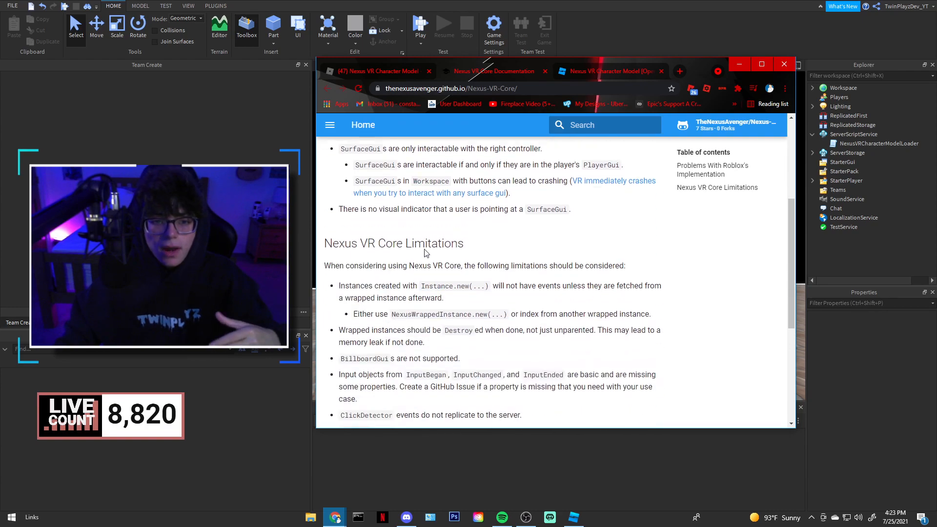
{"action": "scroll", "scroll_direction": "down", "scroll_amount": 3}
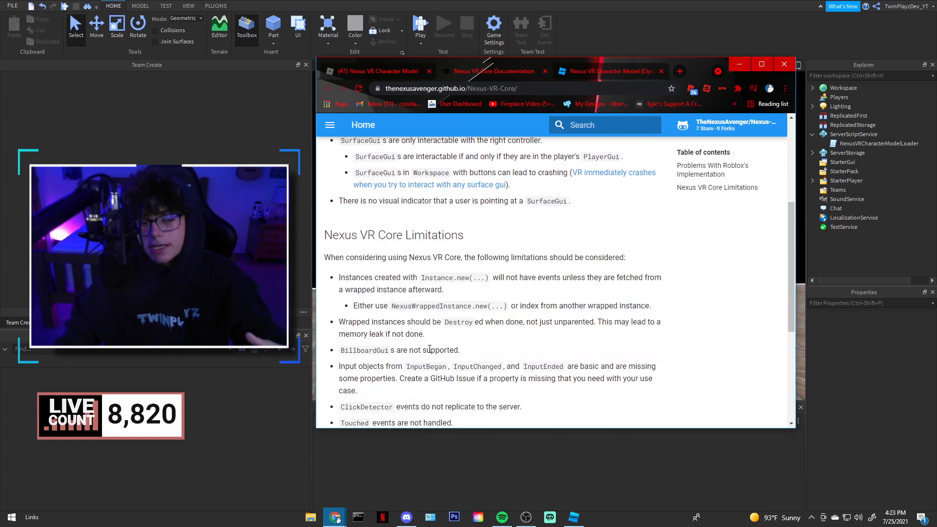
{"action": "scroll", "scroll_direction": "down", "scroll_amount": 3}
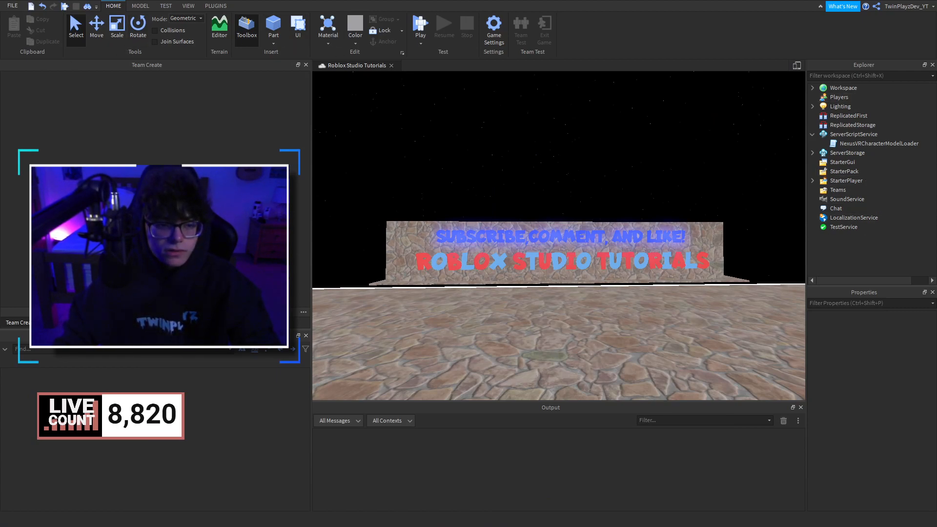
{"action": "left_click", "coordinate": [246, 30]}
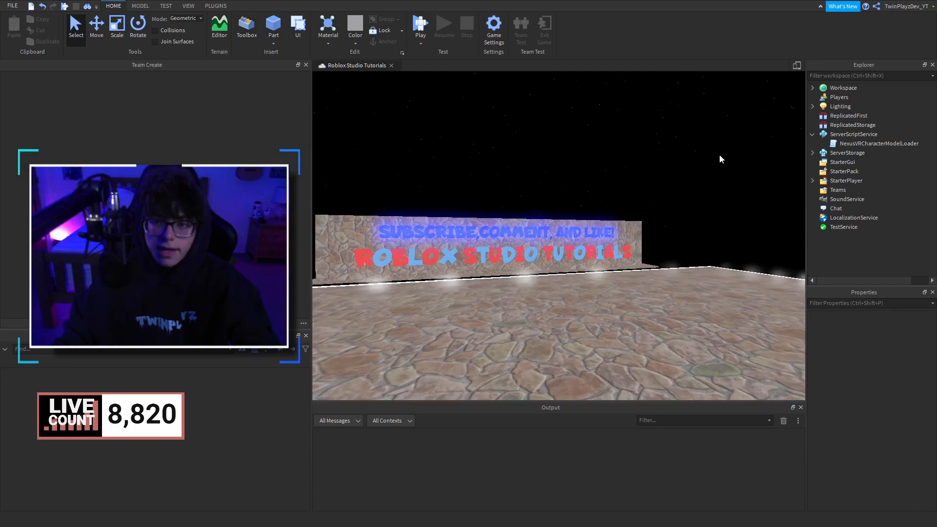
{"action": "double_click", "coordinate": [878, 143]}
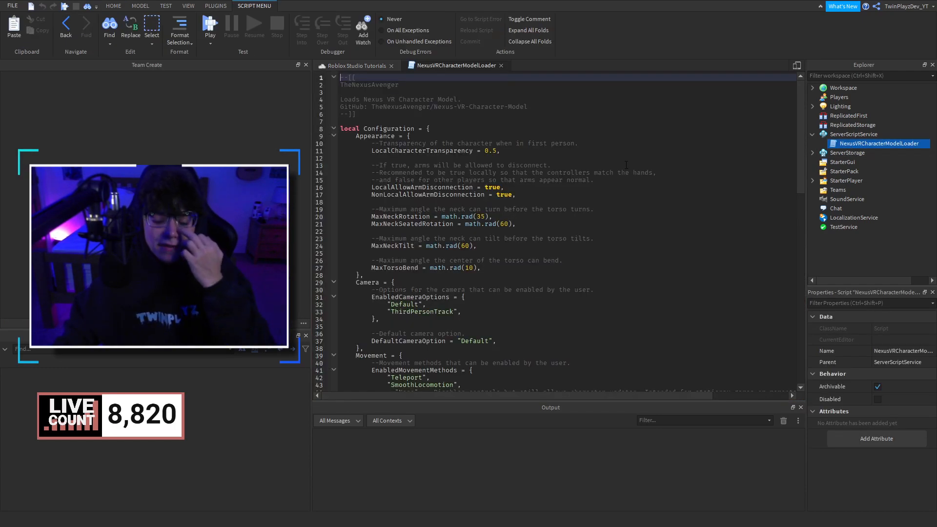
{"action": "scroll", "scroll_direction": "down", "scroll_amount": 3}
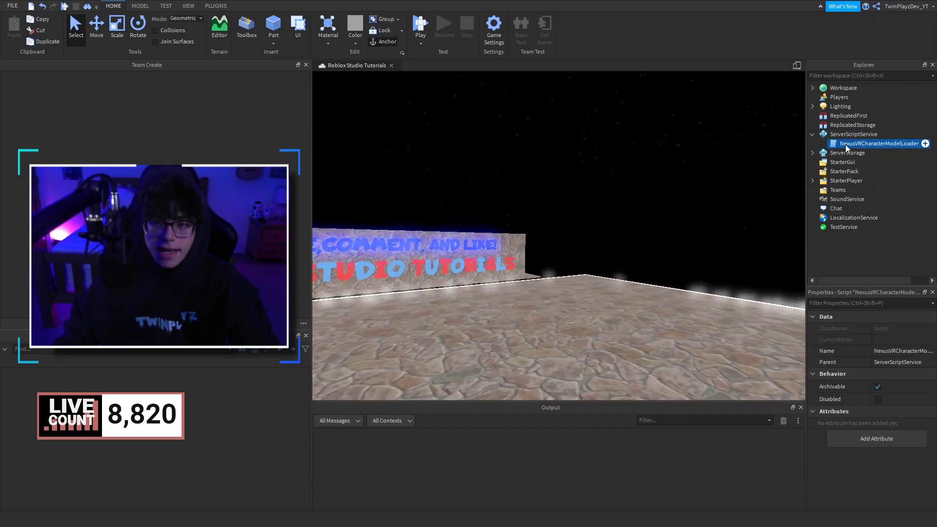
{"action": "double_click", "coordinate": [878, 143]}
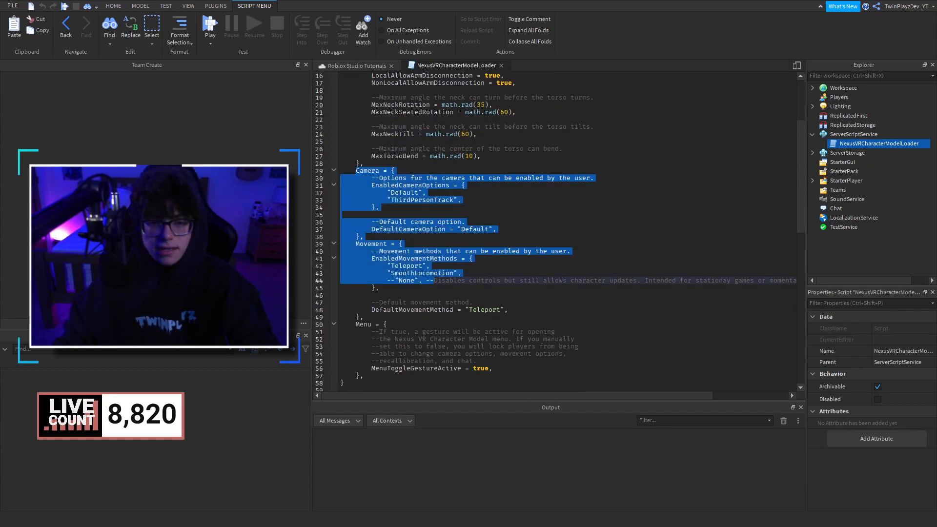
{"action": "scroll", "scroll_direction": "down", "scroll_amount": 3}
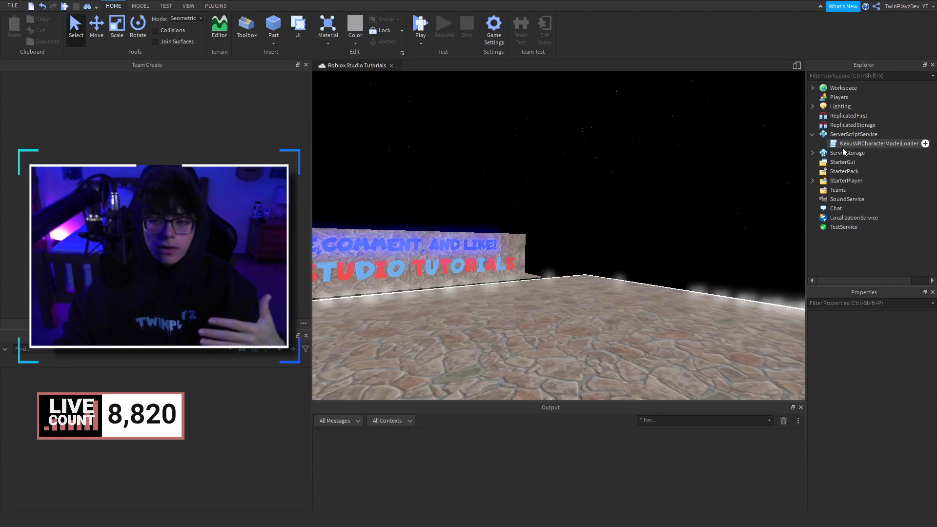
- Collapse the ServerScriptService branch in the Explorer
{"action": "left_click", "coordinate": [878, 144]}
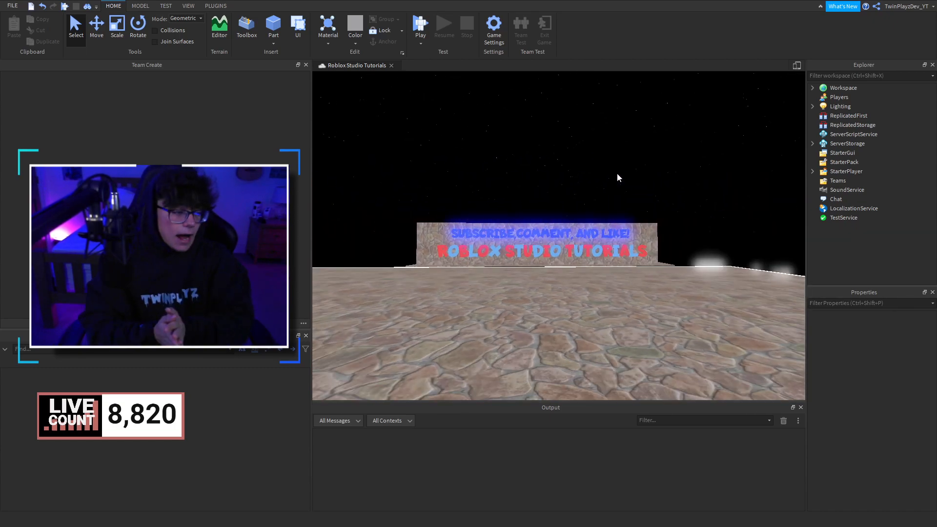
{"action": "mouse_move", "coordinate": [617, 183]}
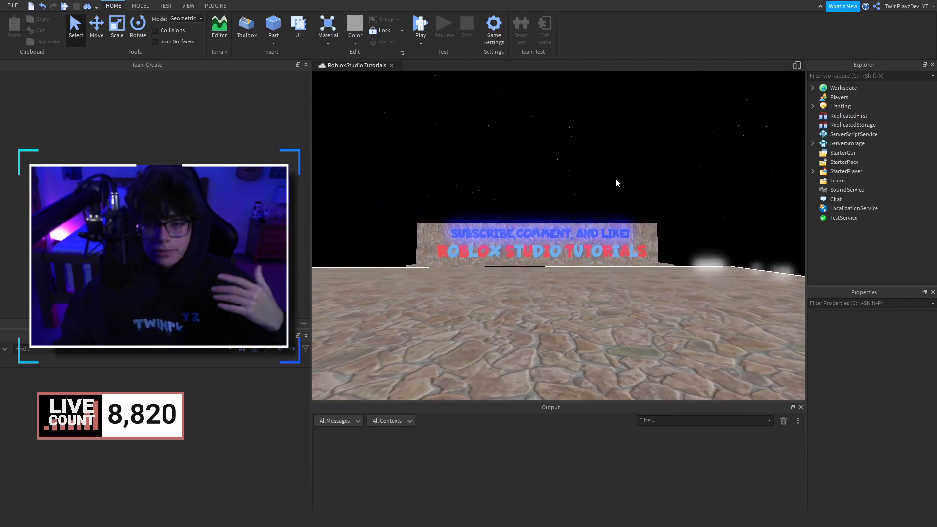